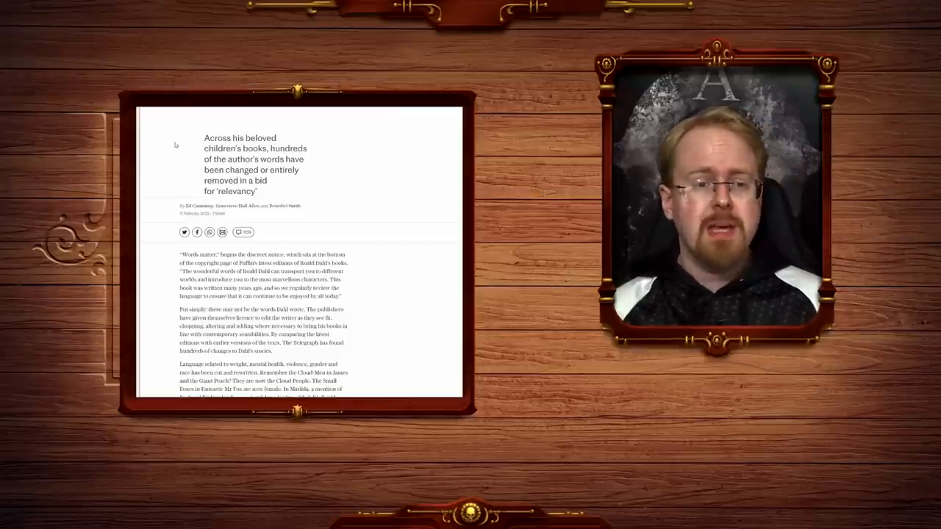
Highlight the article's headline and then its opening paragraph, clearing each highlight afterwards
{"action": "left_click_drag", "start_coordinate": [204, 138], "coordinate": [242, 148]}
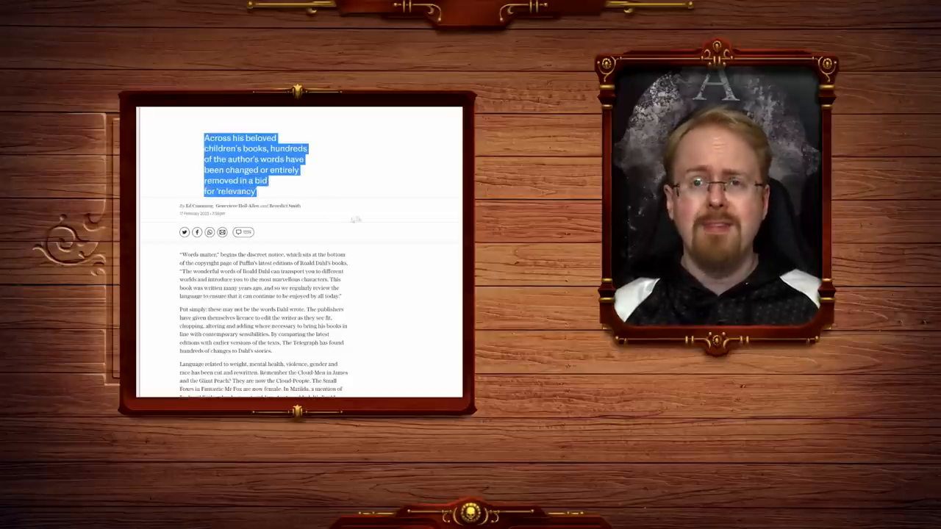
{"action": "left_click", "coordinate": [369, 226]}
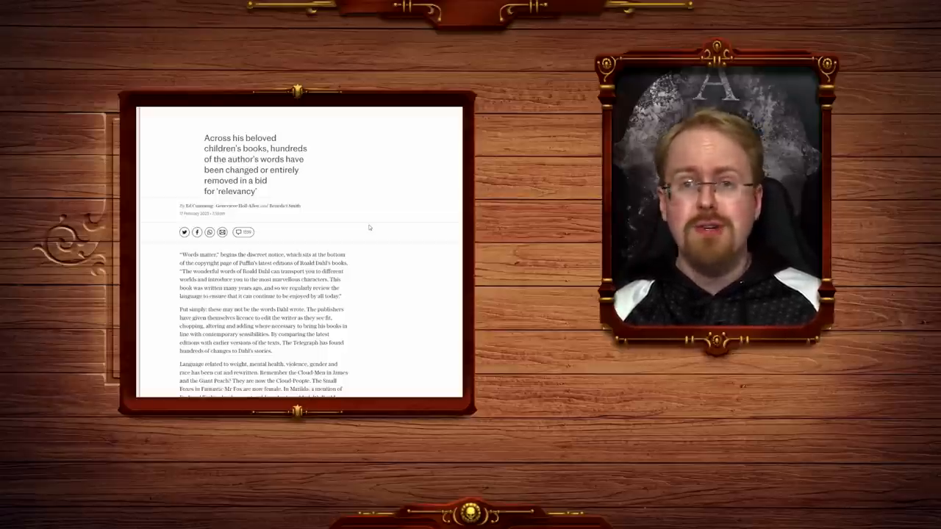
{"action": "scroll", "scroll_direction": "down", "scroll_amount": 3}
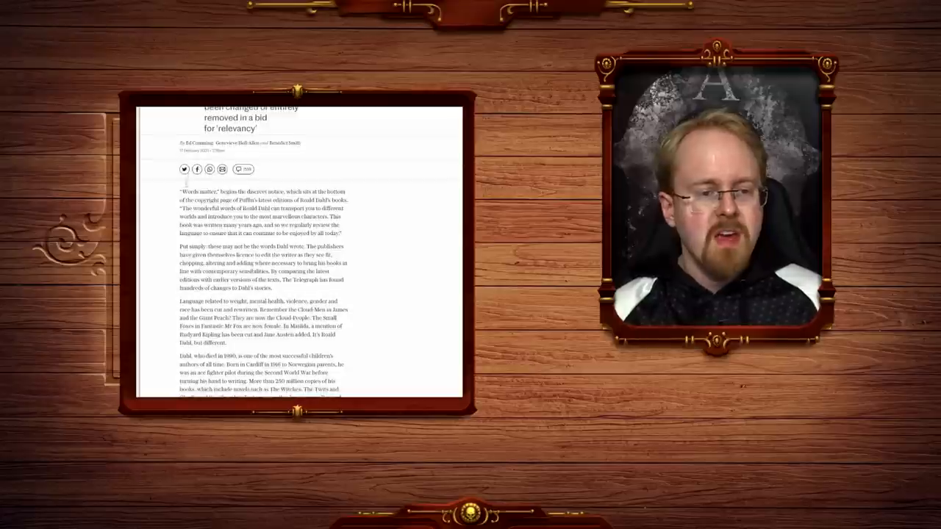
{"action": "left_click_drag", "start_coordinate": [179, 191], "coordinate": [250, 191]}
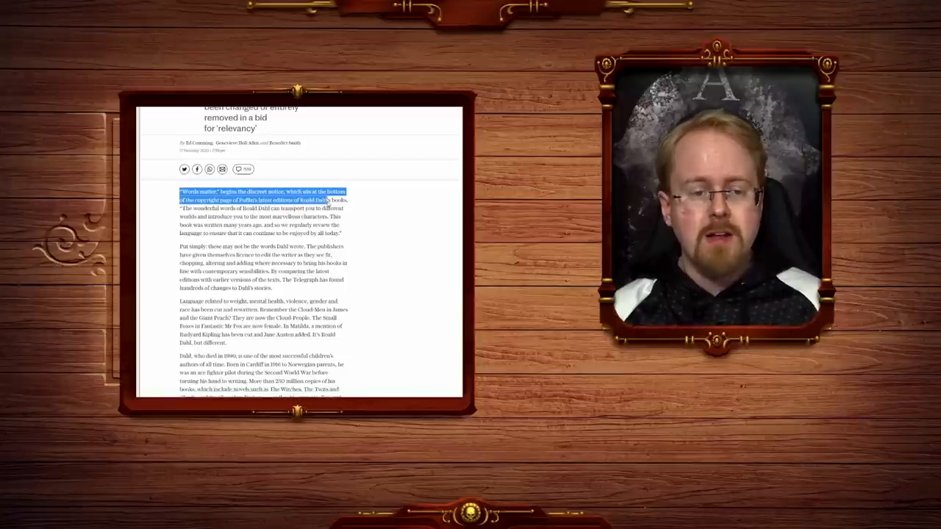
{"action": "left_click_drag", "start_coordinate": [338, 200], "coordinate": [235, 209]}
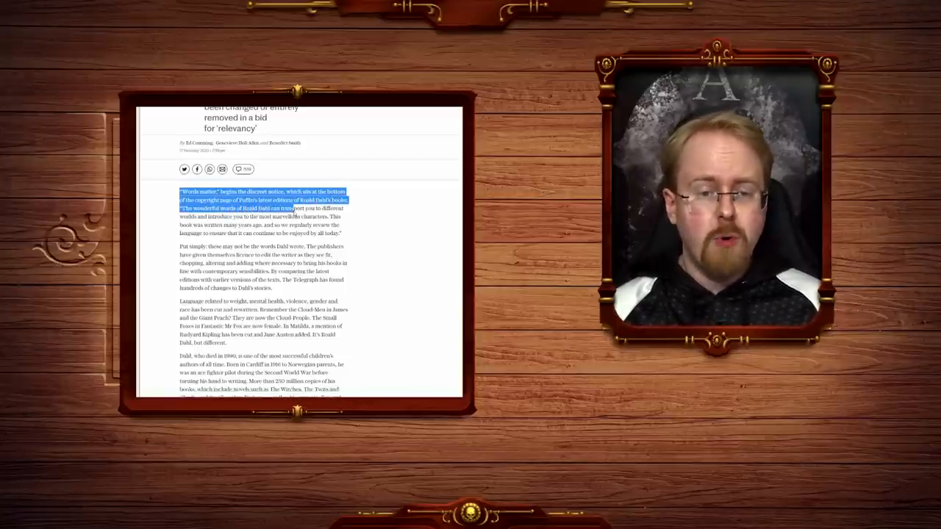
{"action": "left_click_drag", "start_coordinate": [291, 208], "coordinate": [249, 217]}
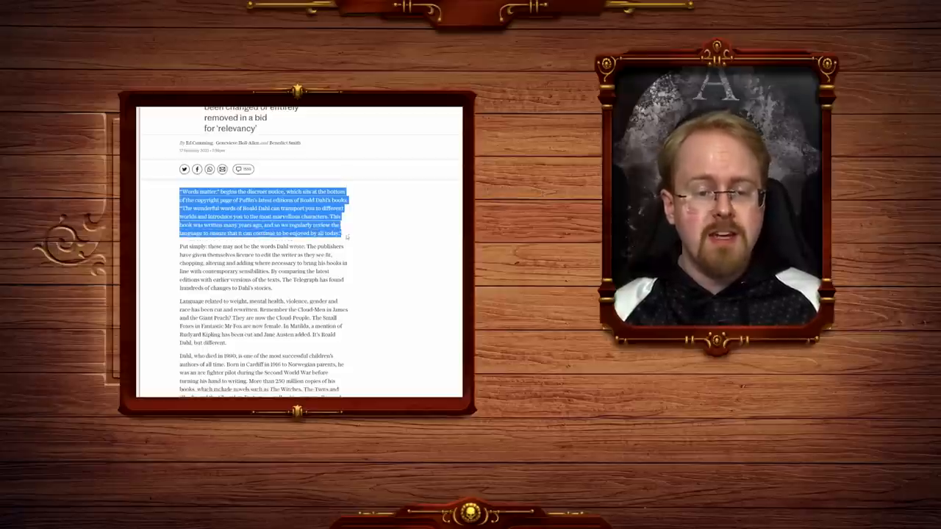
{"action": "left_click", "coordinate": [361, 229]}
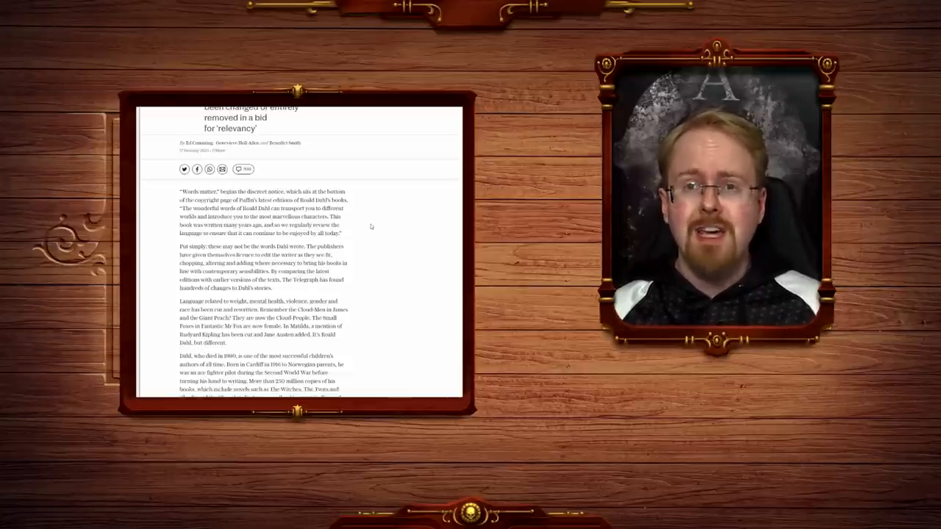
Scroll down through the book change tables until The Enormous Crocodile and Esio Trot tables appear
{"action": "scroll", "scroll_direction": "down", "scroll_amount": 3}
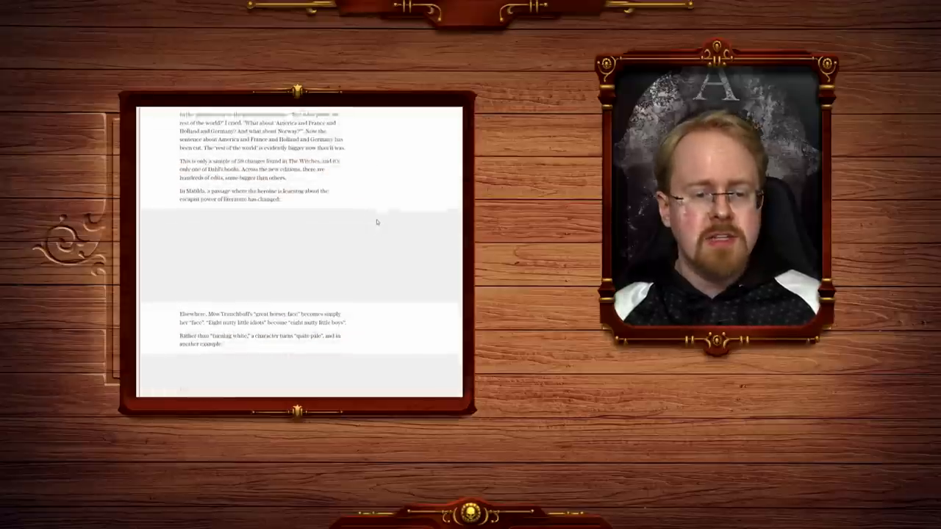
{"action": "scroll", "scroll_direction": "down", "scroll_amount": 3}
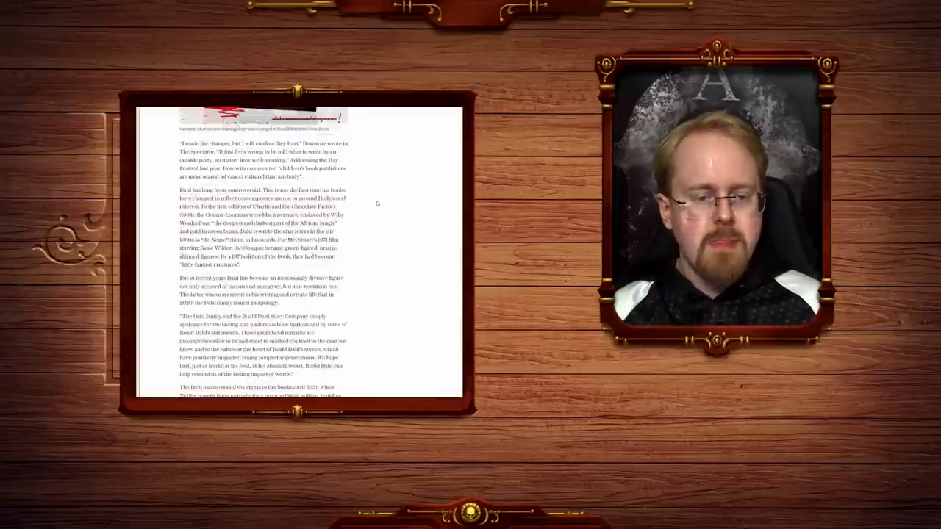
{"action": "scroll", "scroll_direction": "down", "scroll_amount": 3}
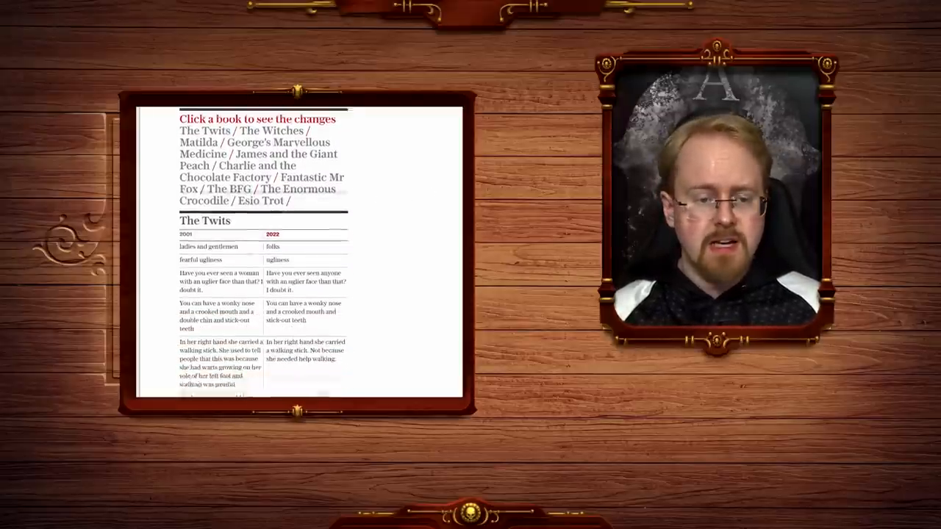
{"action": "scroll", "scroll_direction": "down", "scroll_amount": 3}
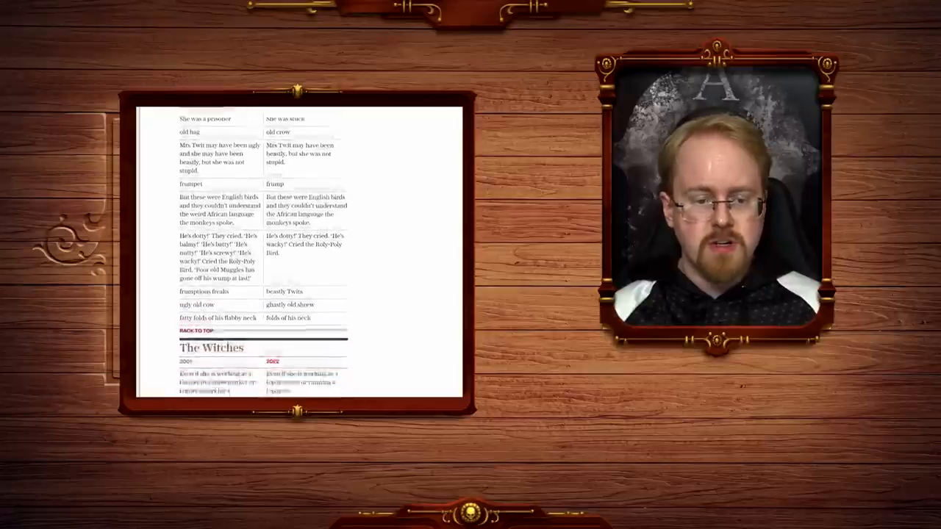
{"action": "scroll", "scroll_direction": "down", "scroll_amount": 3}
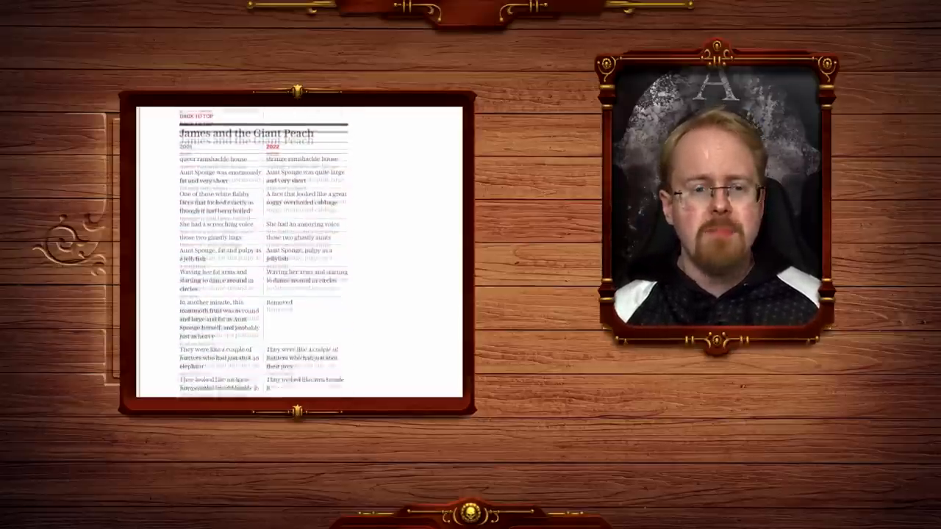
{"action": "scroll", "scroll_direction": "down", "scroll_amount": 3}
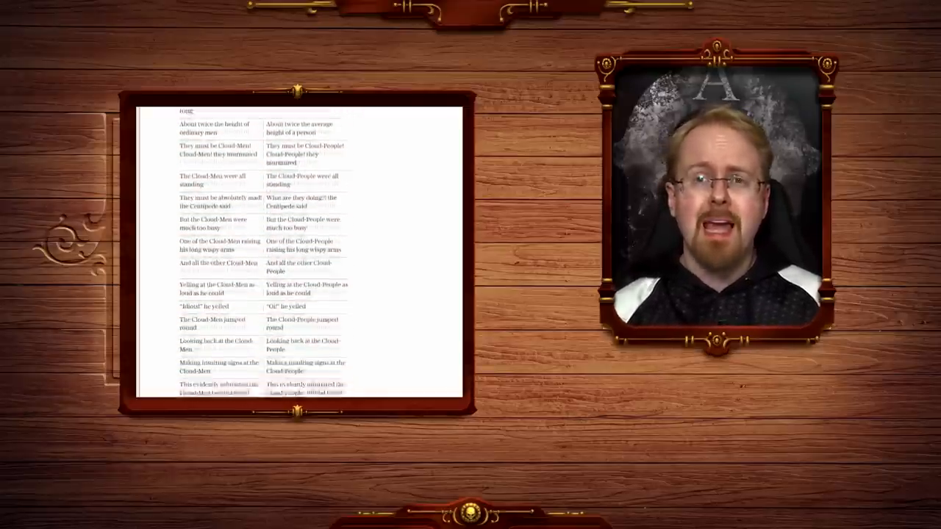
{"action": "scroll", "scroll_direction": "down", "scroll_amount": 3}
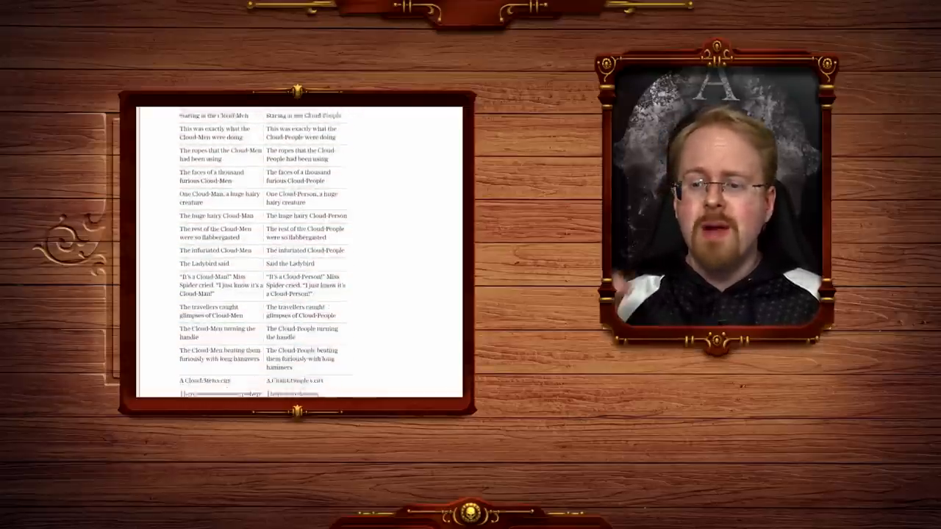
{"action": "scroll", "scroll_direction": "down", "scroll_amount": 3}
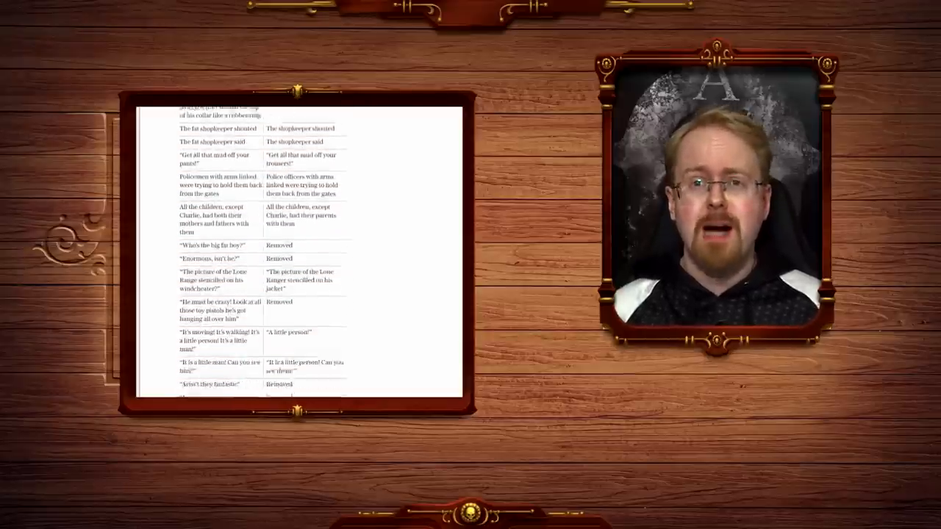
{"action": "scroll", "scroll_direction": "down", "scroll_amount": 3}
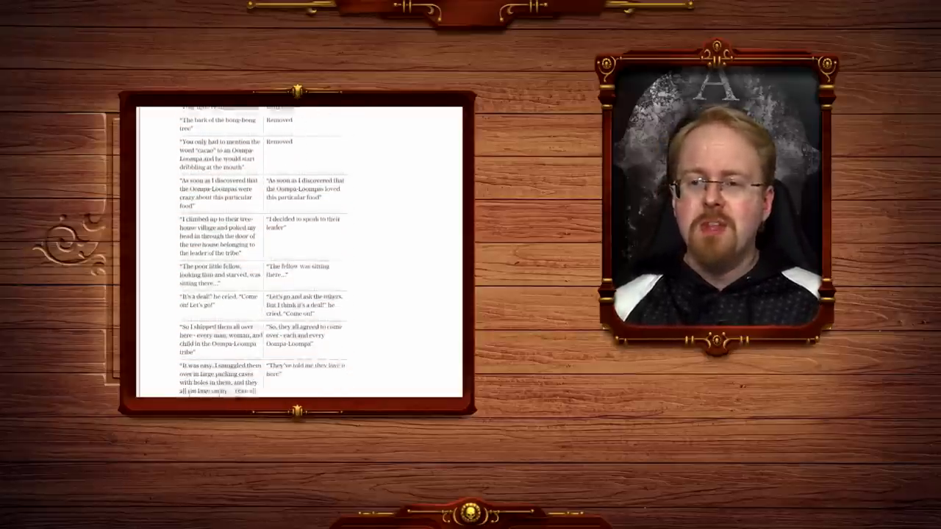
{"action": "scroll", "scroll_direction": "down", "scroll_amount": 3}
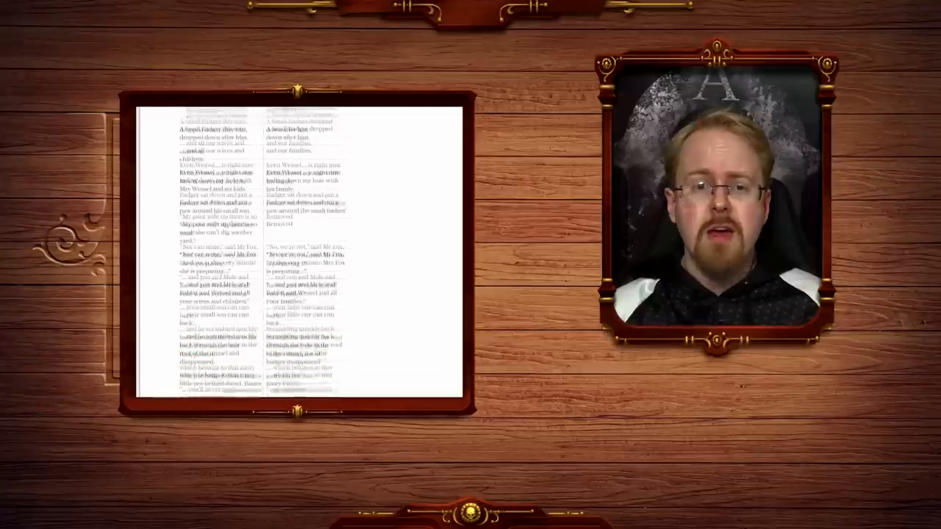
{"action": "scroll", "scroll_direction": "down", "scroll_amount": 3}
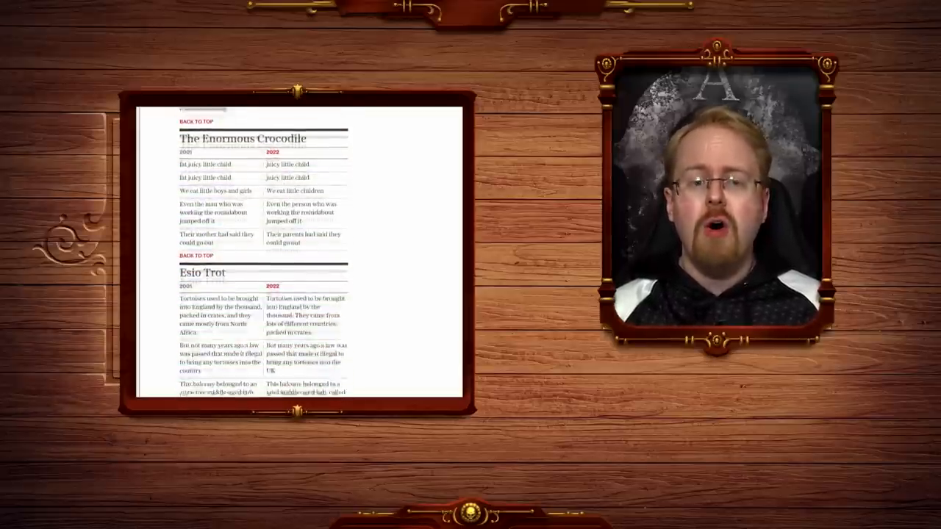
Scroll to the article's end, then back up into Esio Trot's original-versus-revised rows
{"action": "scroll", "scroll_direction": "down", "scroll_amount": 3}
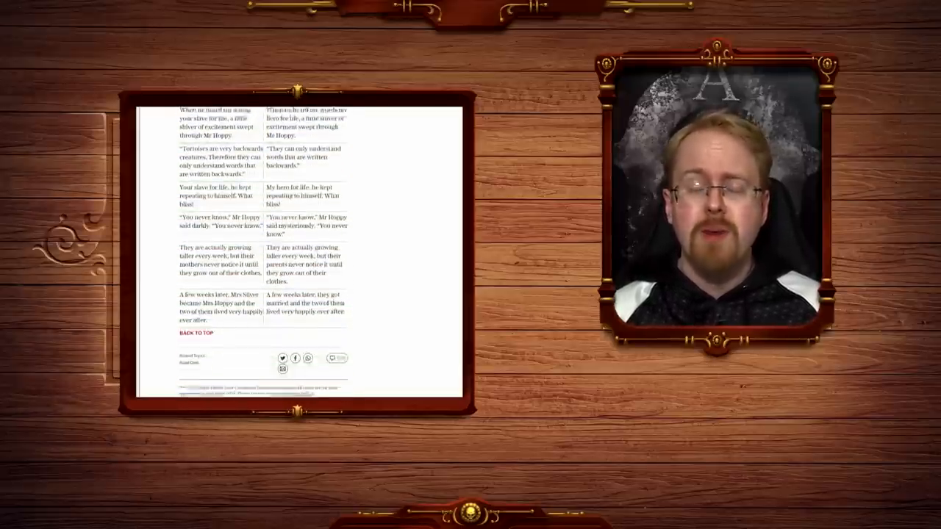
{"action": "scroll", "scroll_direction": "down", "scroll_amount": 3}
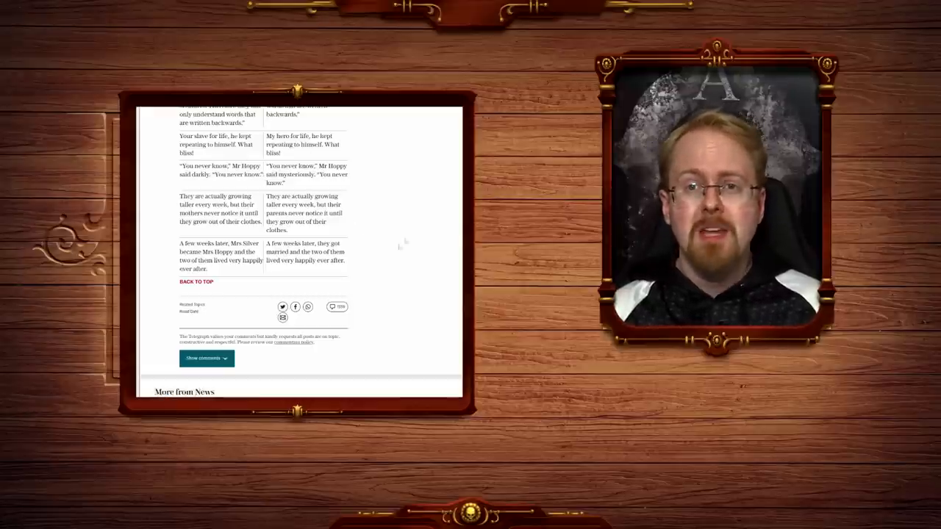
{"action": "mouse_move", "coordinate": [423, 224]}
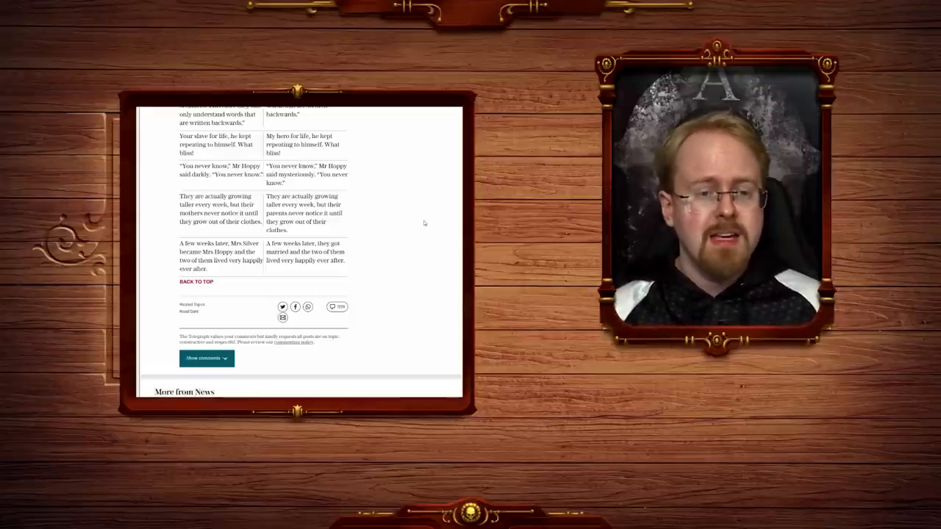
{"action": "scroll", "scroll_direction": "up", "scroll_amount": 3}
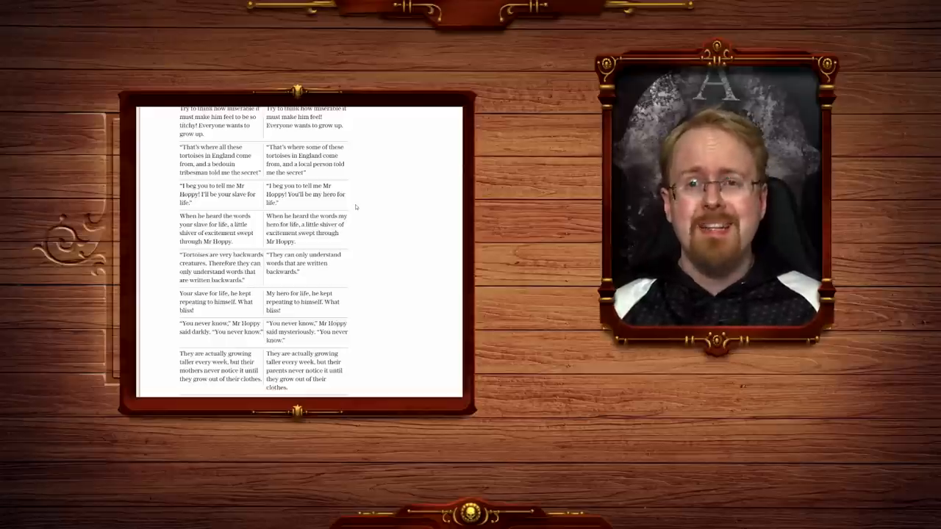
Scroll up to the Charlie and the Chocolate Factory rows and highlight several 'Removed' entries
{"action": "scroll", "scroll_direction": "up", "scroll_amount": 3}
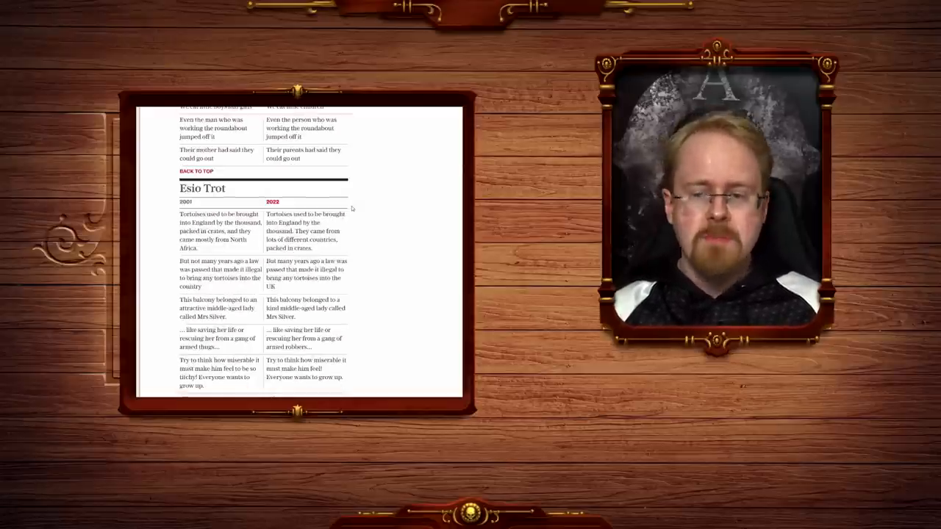
{"action": "scroll", "scroll_direction": "up", "scroll_amount": 3}
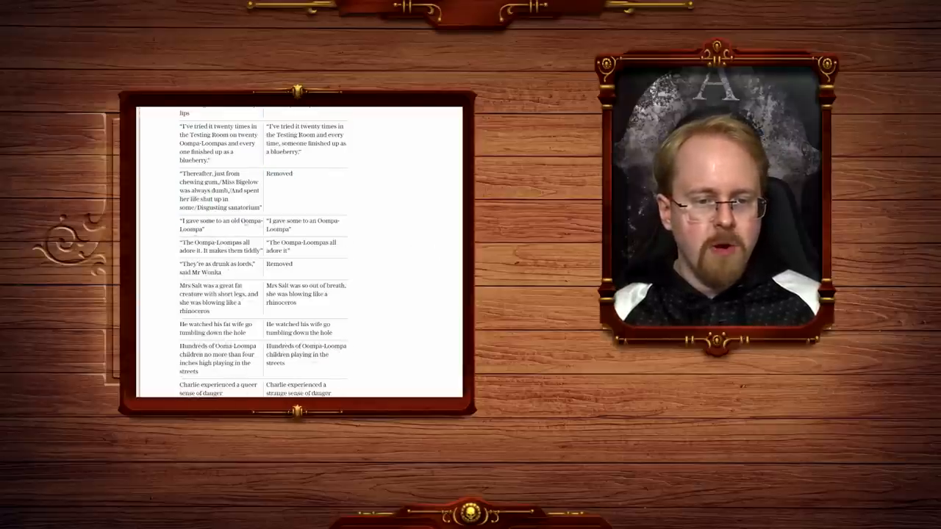
{"action": "double_click", "coordinate": [303, 224]}
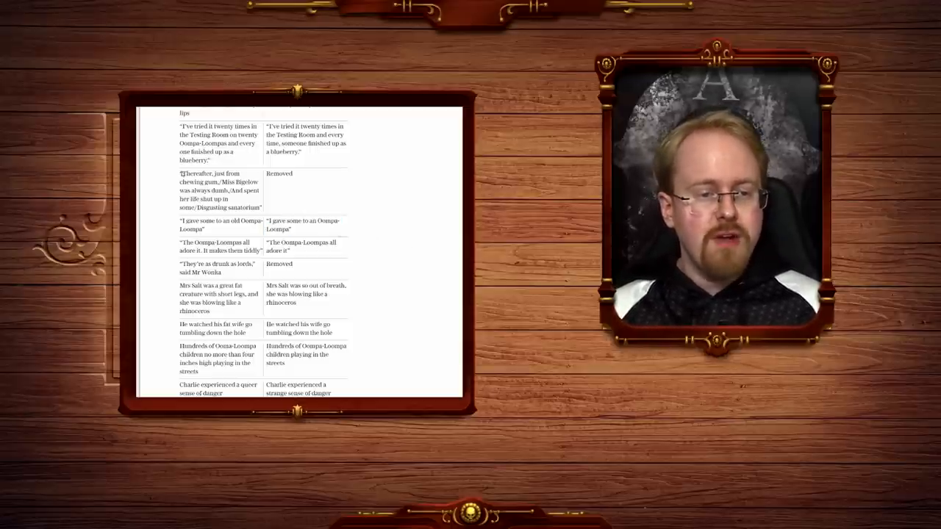
{"action": "double_click", "coordinate": [217, 183]}
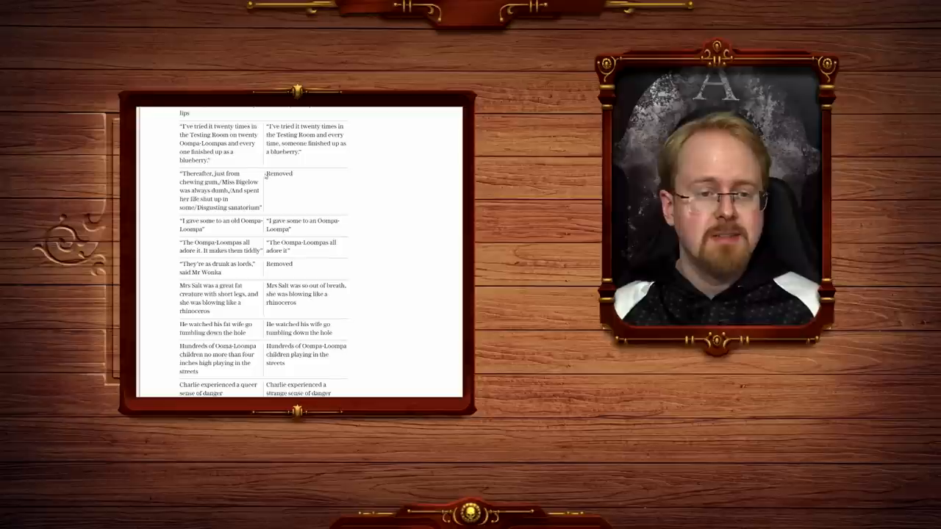
{"action": "double_click", "coordinate": [279, 173]}
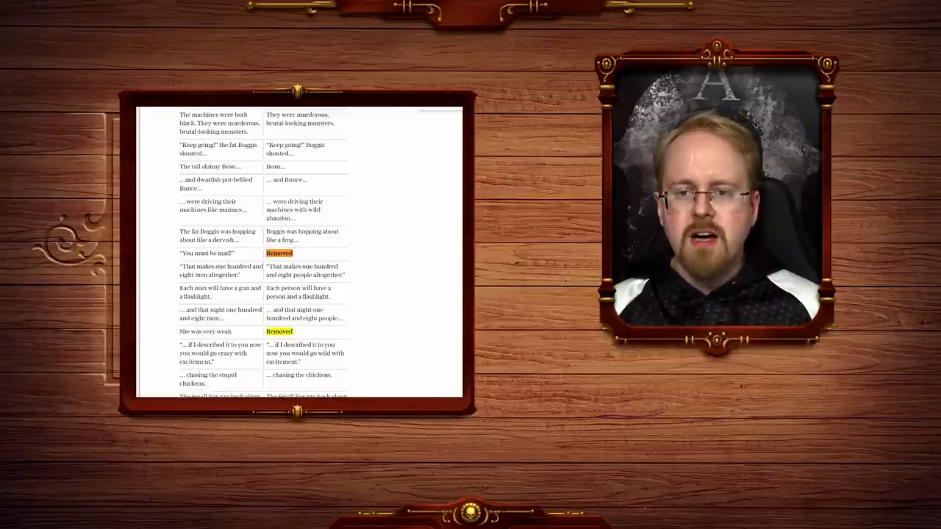
Scroll through the Matilda, Witches and Giant Peach rows, resting on The BFG's Fleshlumpeater and giants comparisons
{"action": "scroll", "scroll_direction": "down", "scroll_amount": 3}
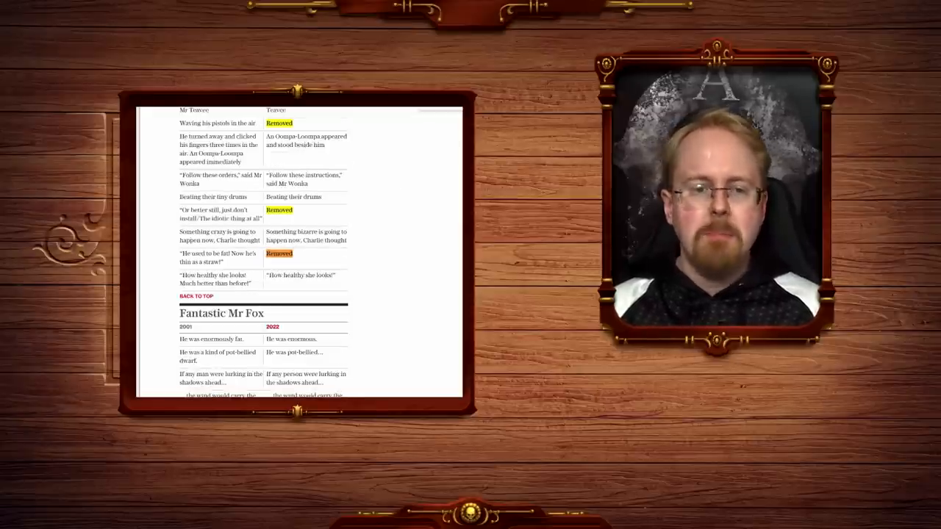
{"action": "scroll", "scroll_direction": "up", "scroll_amount": 3}
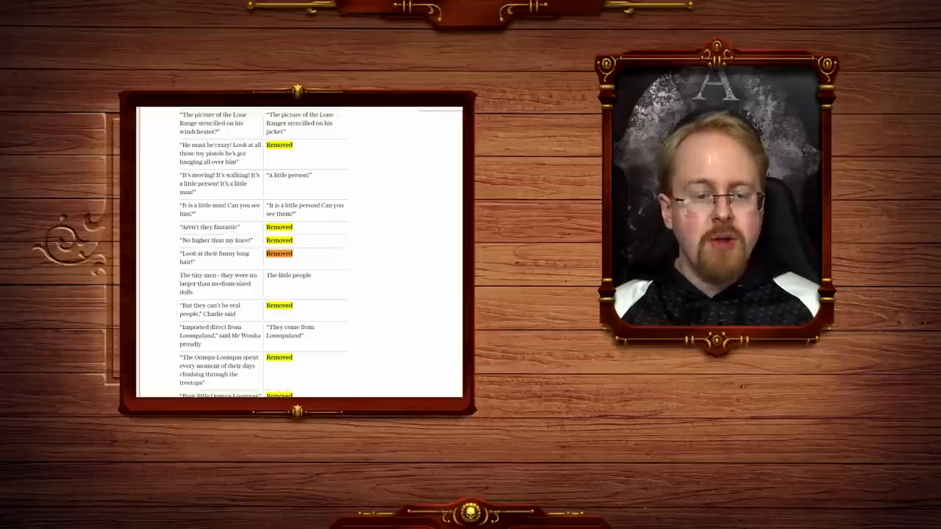
{"action": "scroll", "scroll_direction": "down", "scroll_amount": 3}
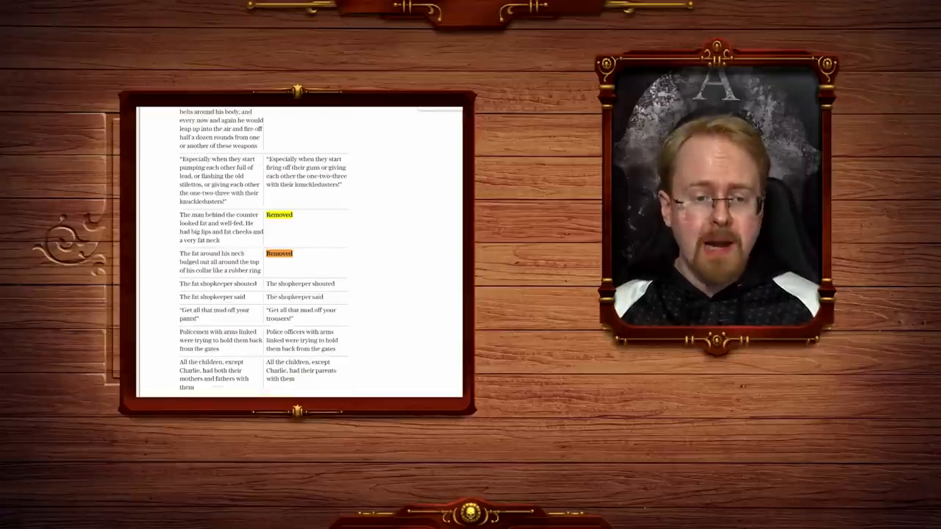
{"action": "scroll", "scroll_direction": "down", "scroll_amount": 3}
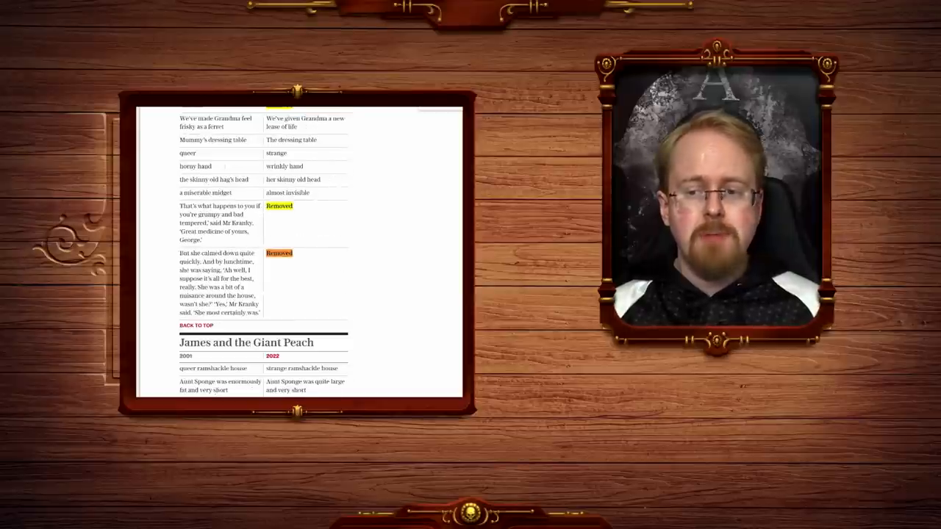
{"action": "scroll", "scroll_direction": "down", "scroll_amount": 3}
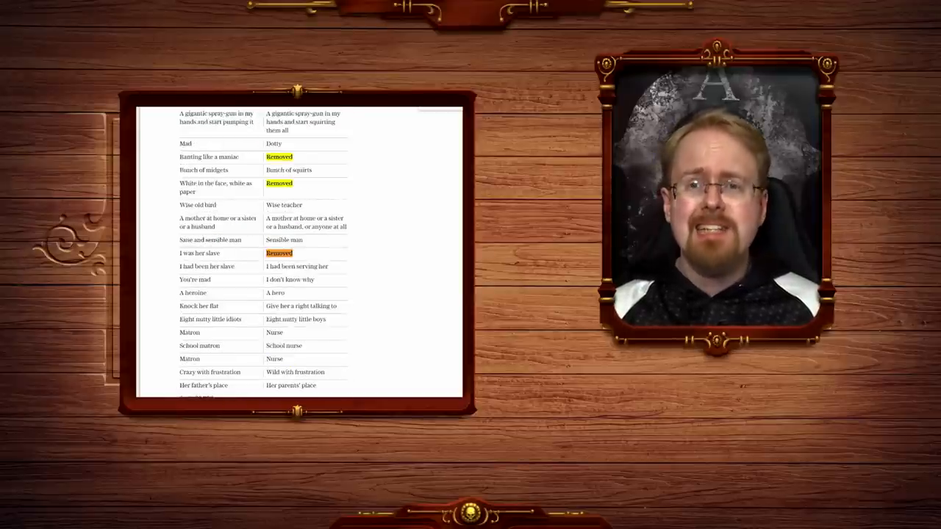
{"action": "scroll", "scroll_direction": "down", "scroll_amount": 3}
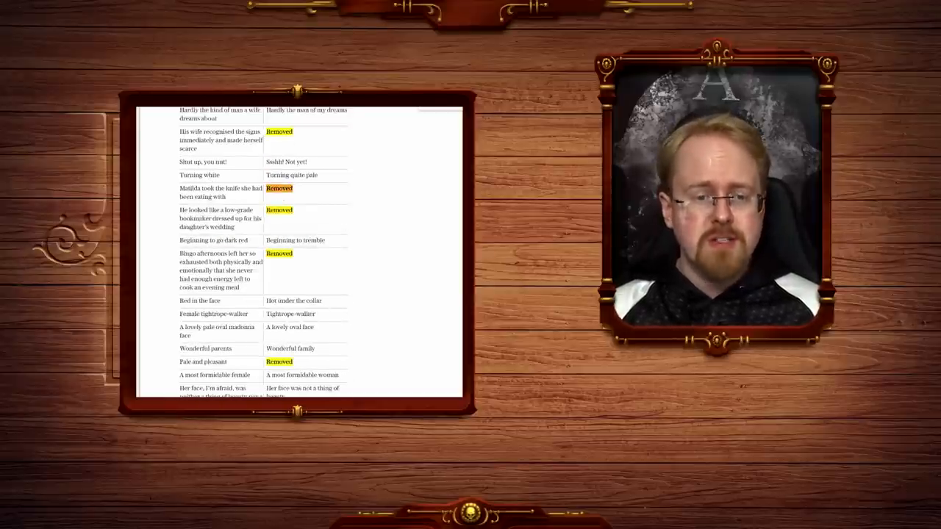
{"action": "scroll", "scroll_direction": "down", "scroll_amount": 3}
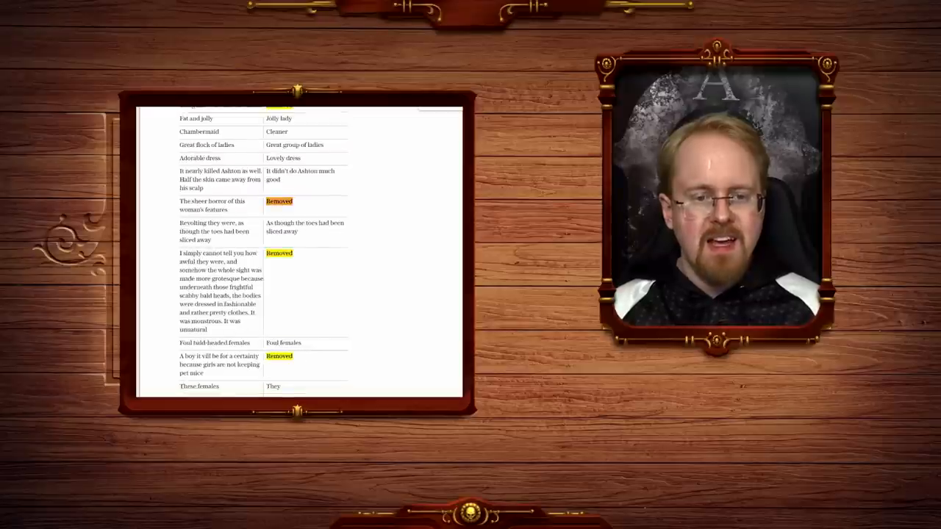
{"action": "scroll", "scroll_direction": "down", "scroll_amount": 3}
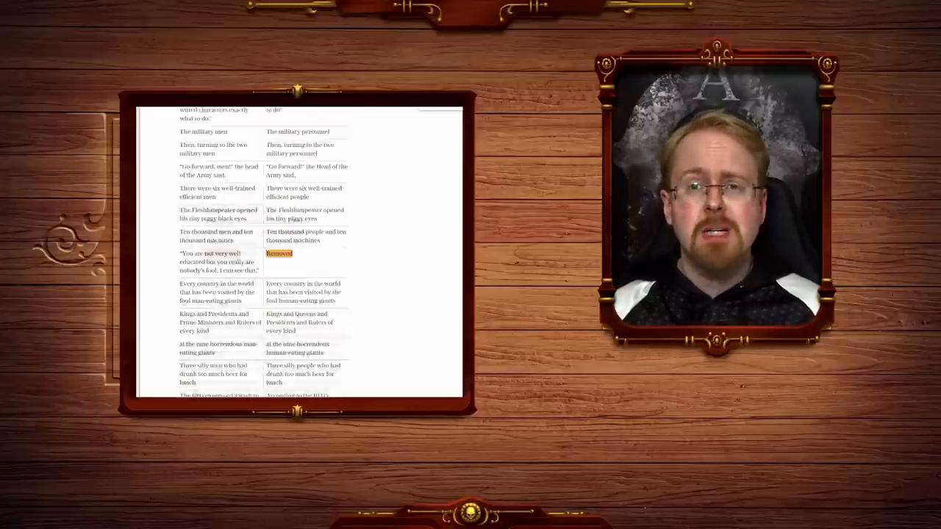
{"action": "scroll", "scroll_direction": "down", "scroll_amount": 3}
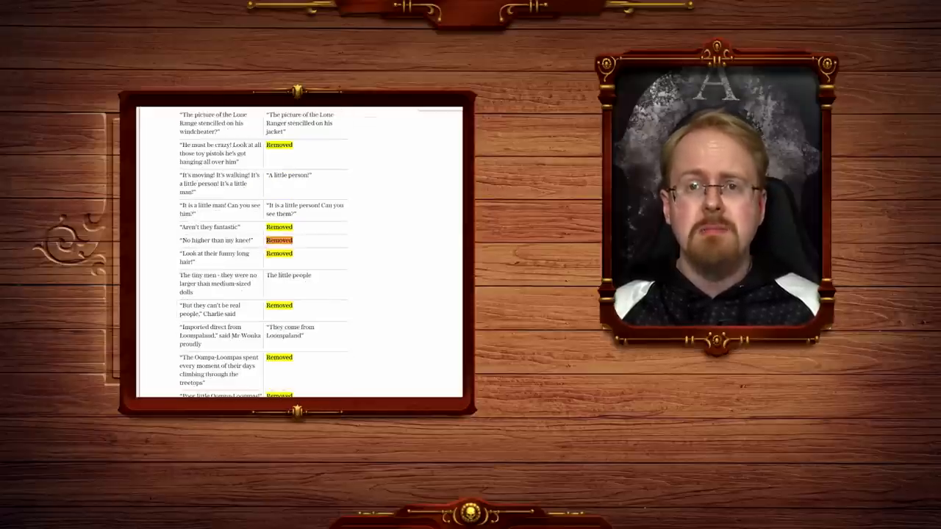
{"action": "scroll", "scroll_direction": "down", "scroll_amount": 3}
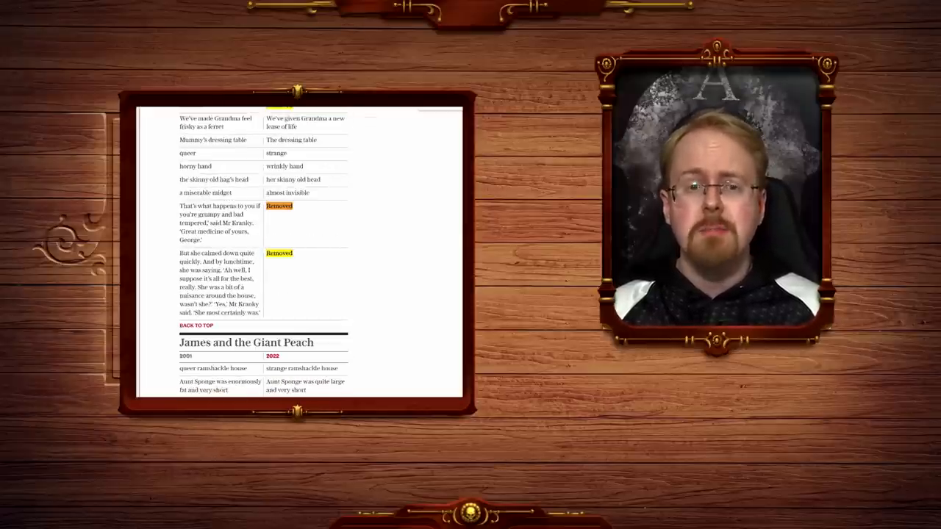
{"action": "scroll", "scroll_direction": "down", "scroll_amount": 3}
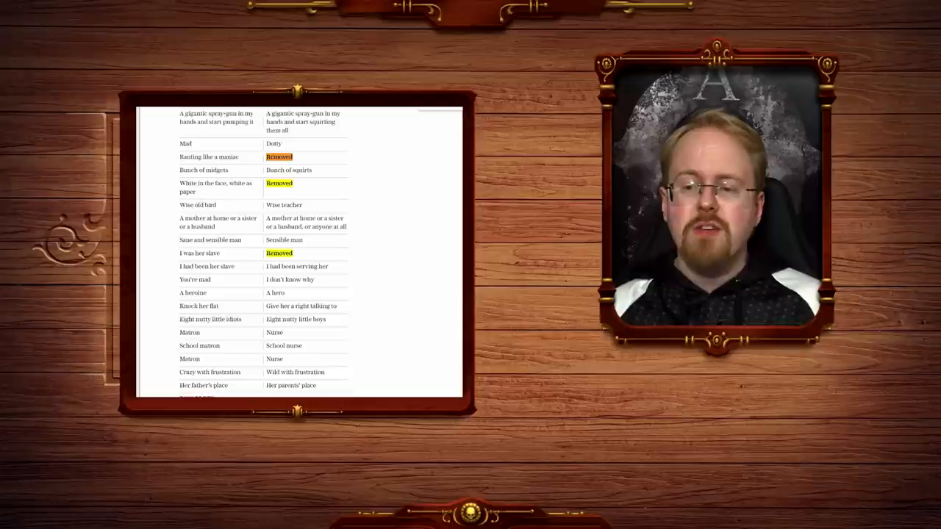
{"action": "scroll", "scroll_direction": "down", "scroll_amount": 3}
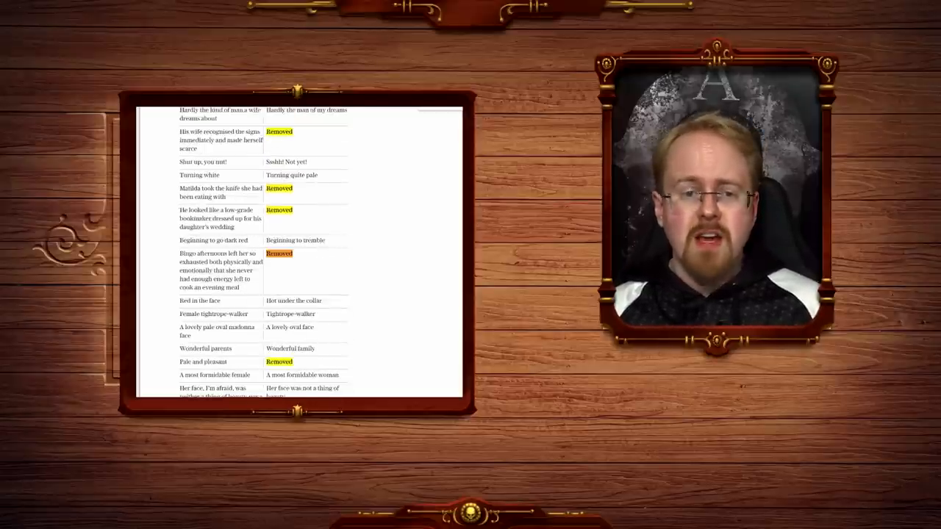
{"action": "scroll", "scroll_direction": "down", "scroll_amount": 3}
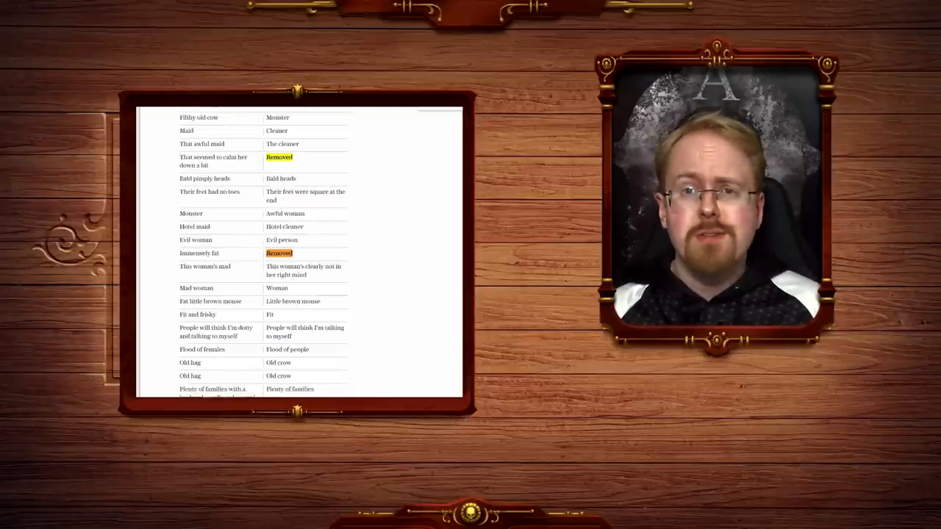
{"action": "scroll", "scroll_direction": "up", "scroll_amount": 3}
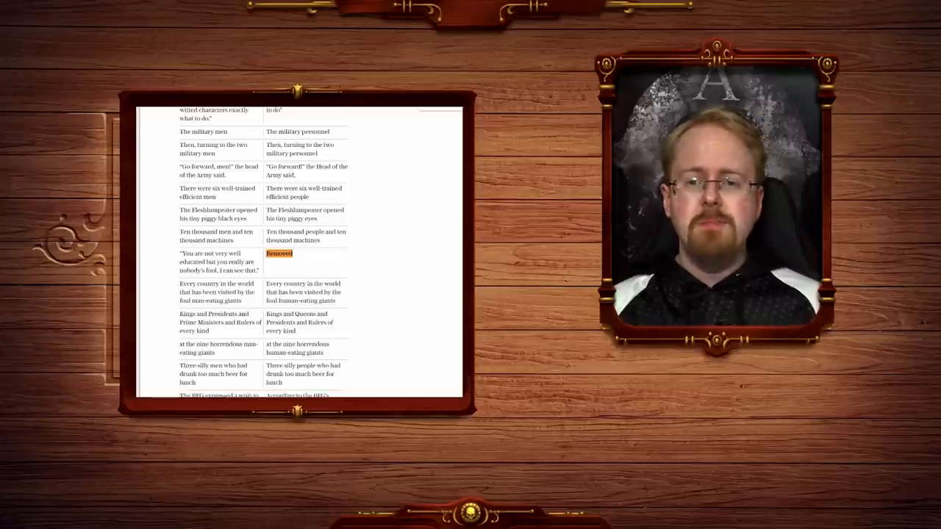
{"action": "mouse_move", "coordinate": [429, 168]}
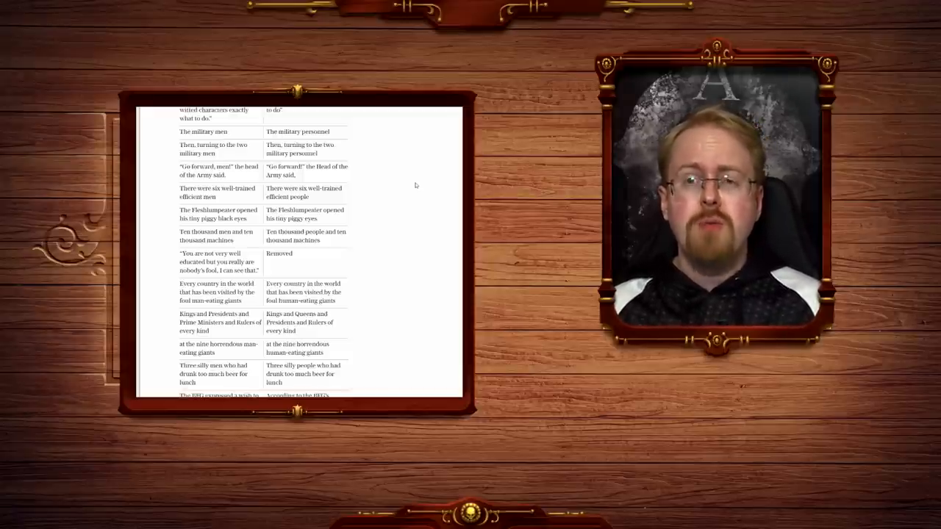
Scroll from Fantastic Mr Fox into the Charlie rows about the fat shopkeeper, policemen and Lone Ranger
{"action": "scroll", "scroll_direction": "down", "scroll_amount": 3}
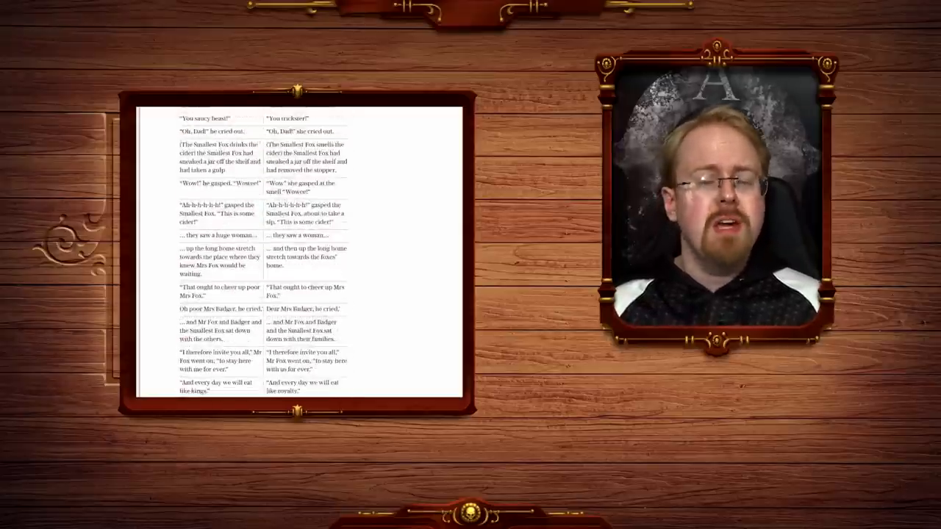
{"action": "scroll", "scroll_direction": "up", "scroll_amount": 3}
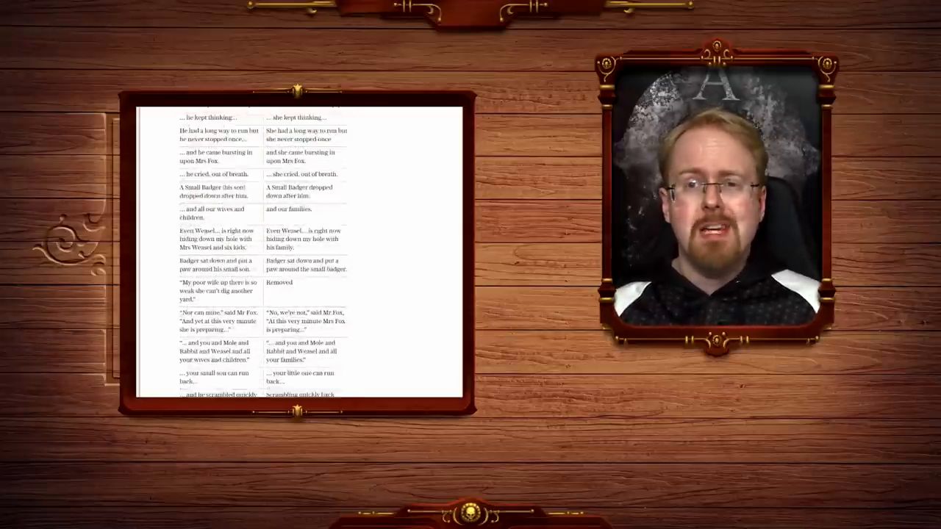
{"action": "scroll", "scroll_direction": "down", "scroll_amount": 3}
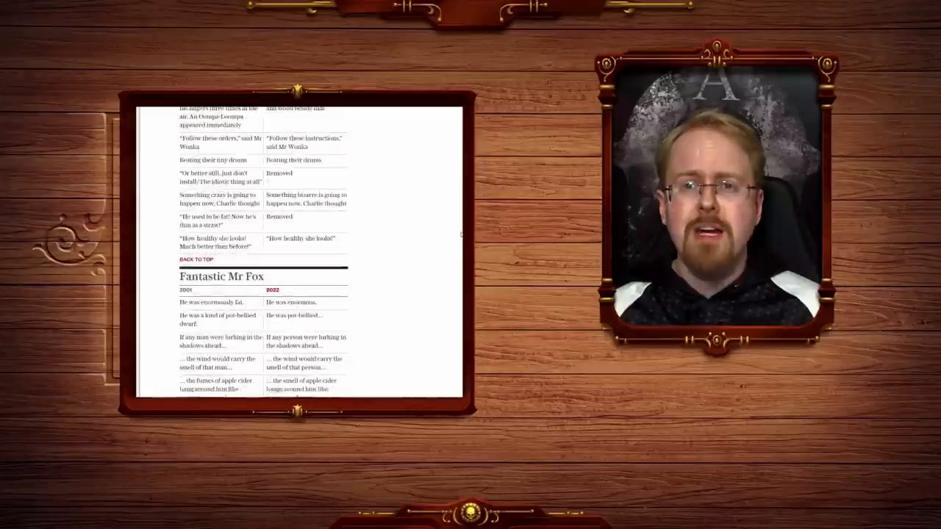
{"action": "scroll", "scroll_direction": "up", "scroll_amount": 3}
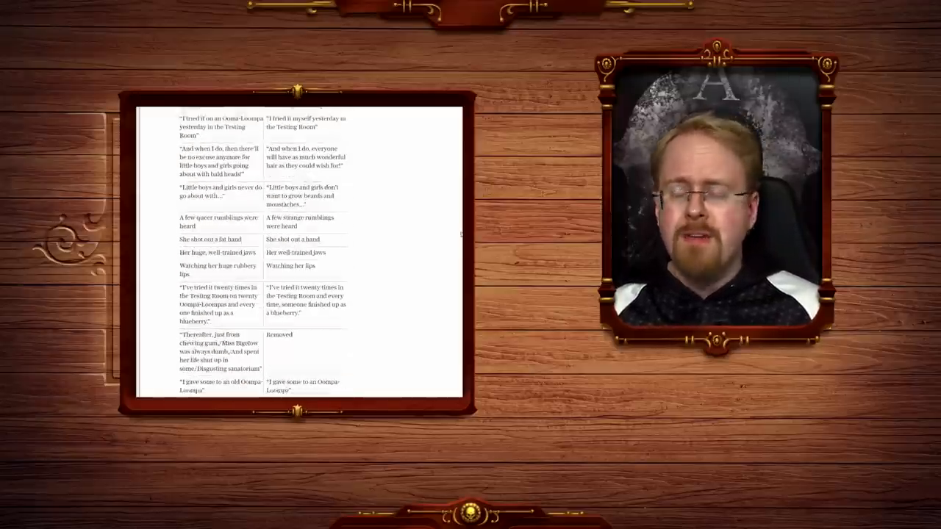
{"action": "scroll", "scroll_direction": "down", "scroll_amount": 3}
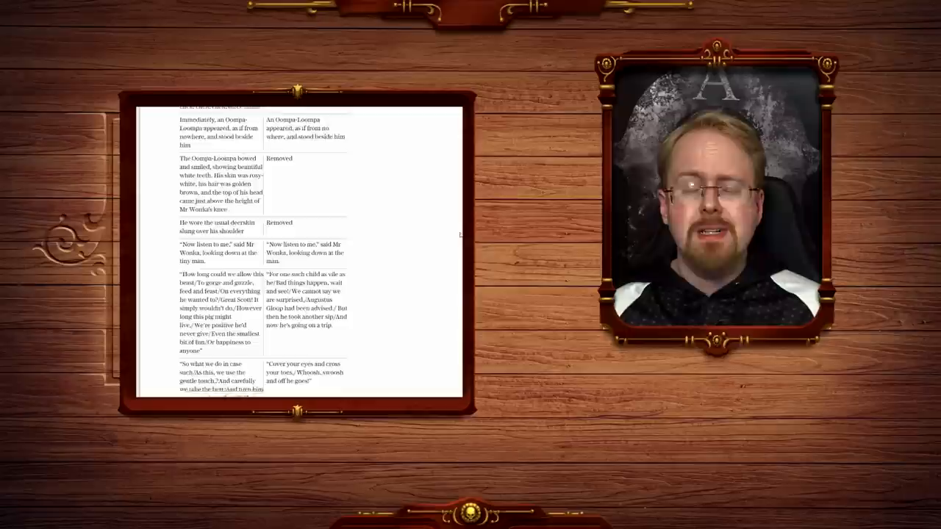
{"action": "scroll", "scroll_direction": "up", "scroll_amount": 3}
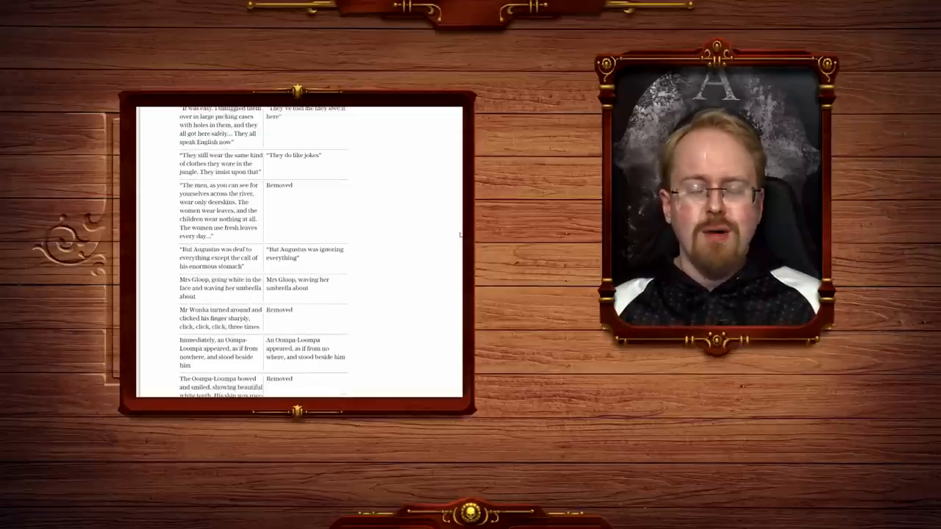
{"action": "scroll", "scroll_direction": "up", "scroll_amount": 3}
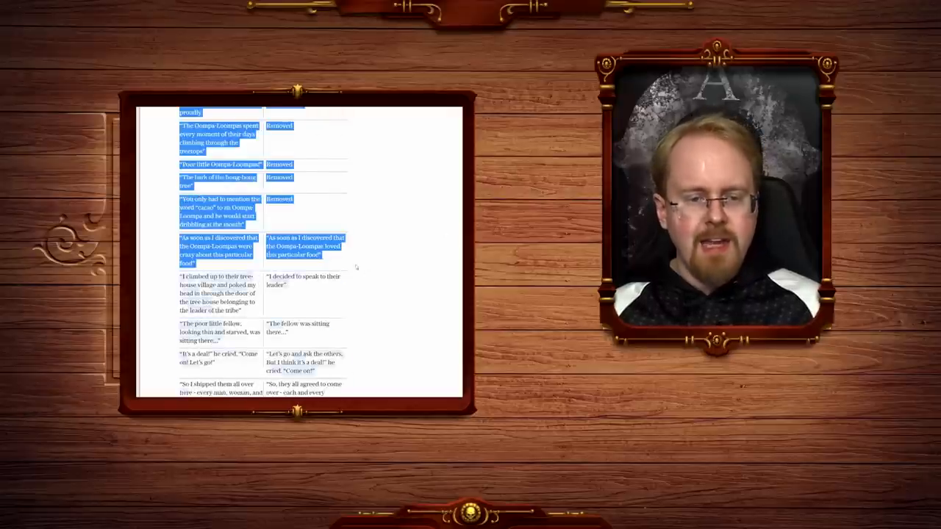
{"action": "scroll", "scroll_direction": "up", "scroll_amount": 3}
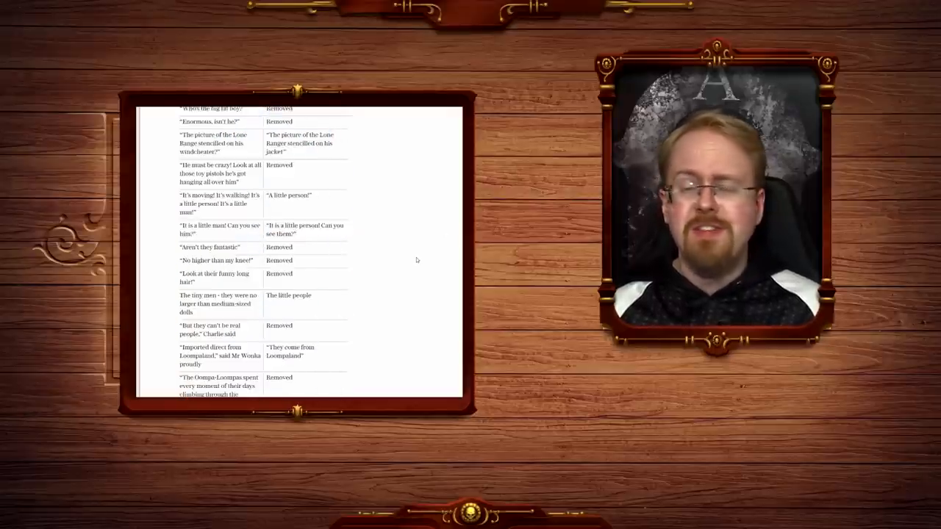
{"action": "scroll", "scroll_direction": "up", "scroll_amount": 3}
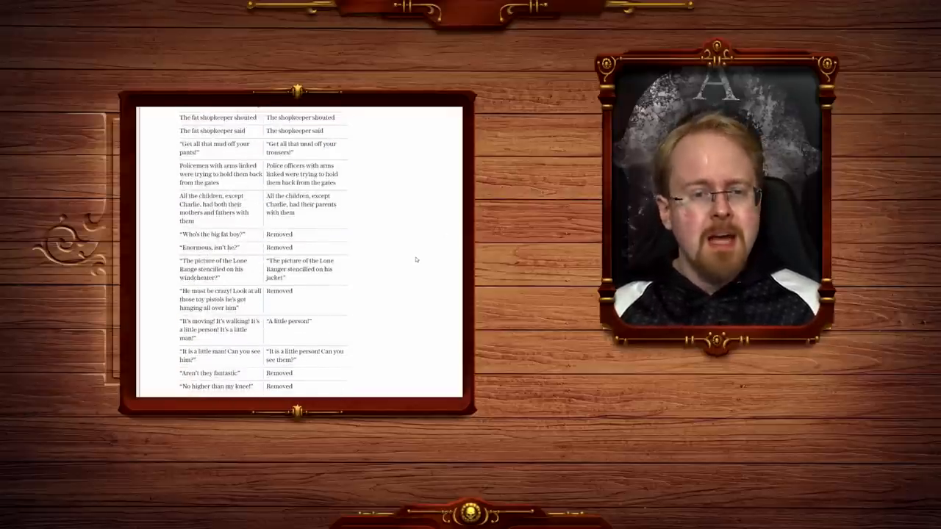
{"action": "scroll", "scroll_direction": "up", "scroll_amount": 3}
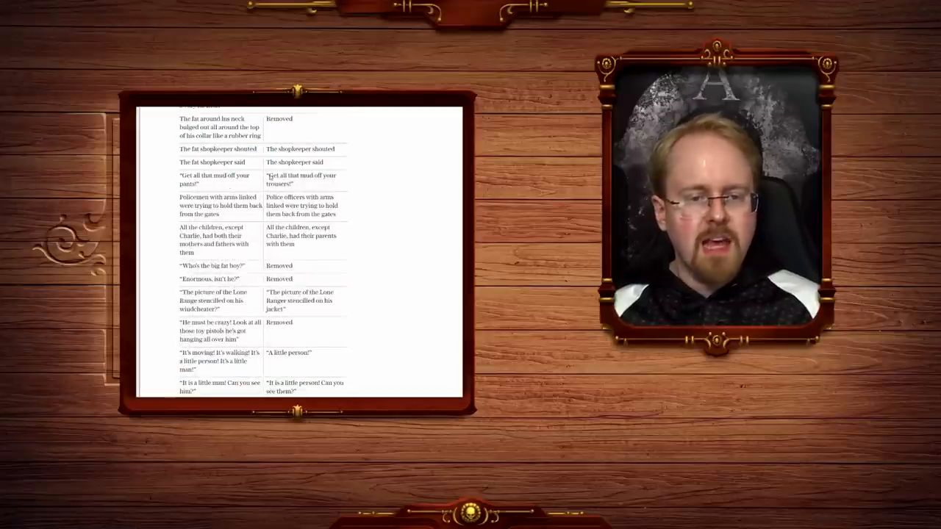
{"action": "double_click", "coordinate": [300, 179]}
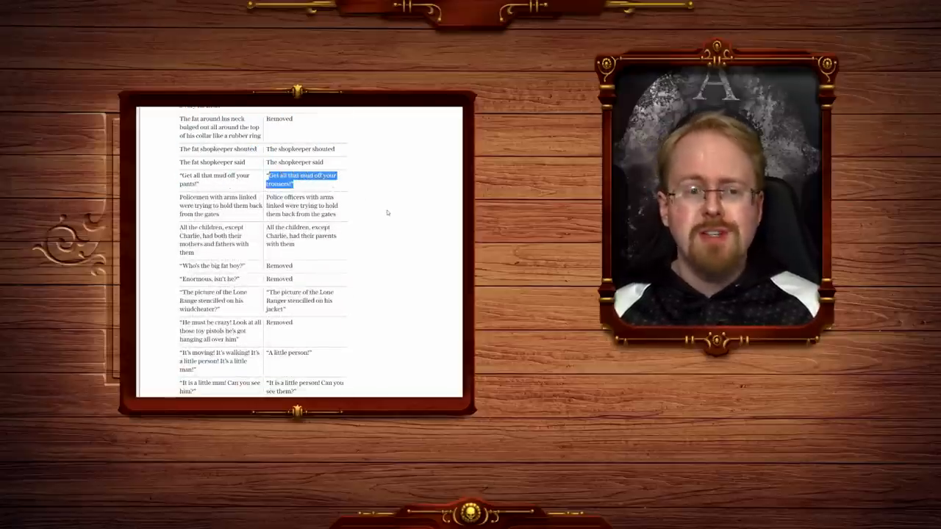
{"action": "left_click_drag", "start_coordinate": [291, 179], "coordinate": [179, 117]}
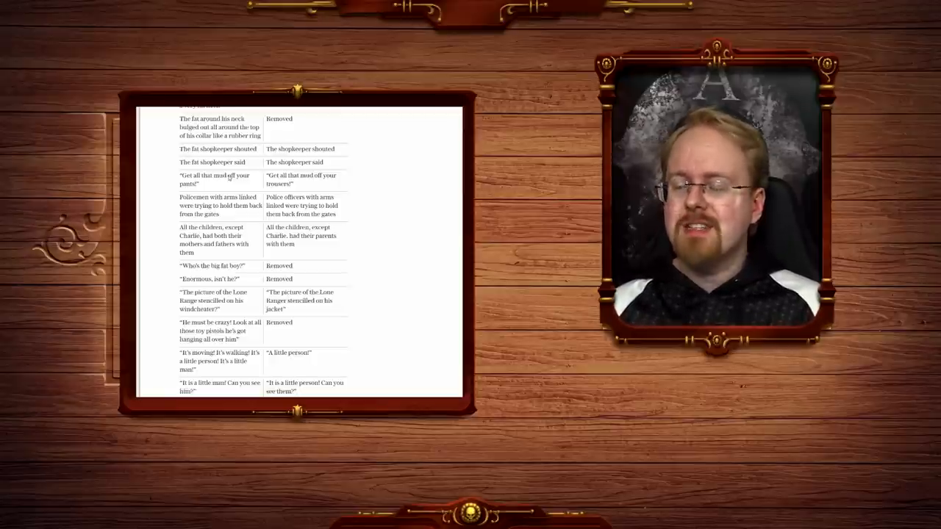
Scroll up past the George's Marvellous Medicine and Matilda tables to the summary prose, highlighting a passage
{"action": "scroll", "scroll_direction": "up", "scroll_amount": 3}
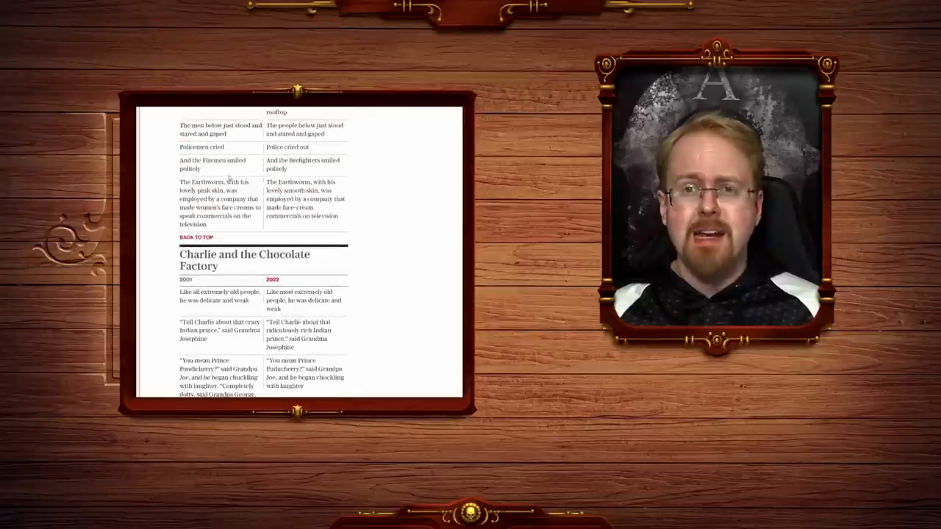
{"action": "scroll", "scroll_direction": "up", "scroll_amount": 3}
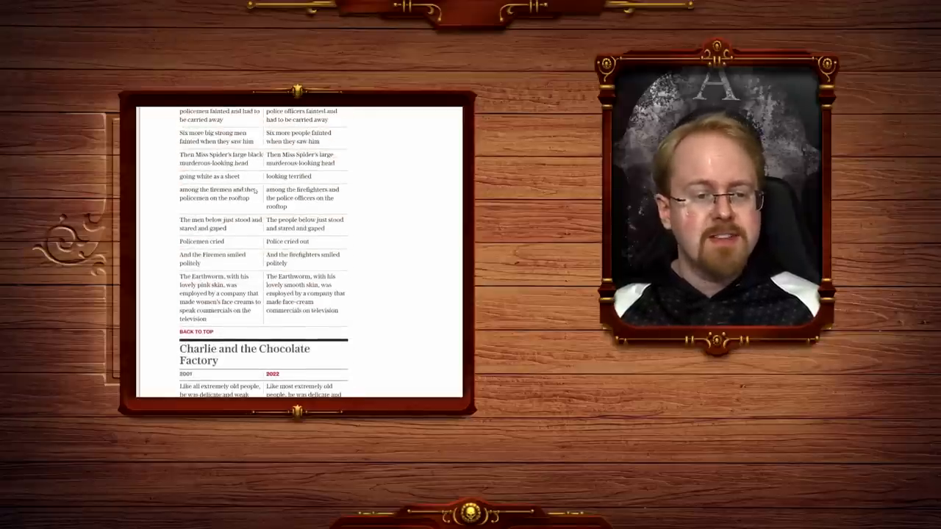
{"action": "scroll", "scroll_direction": "up", "scroll_amount": 3}
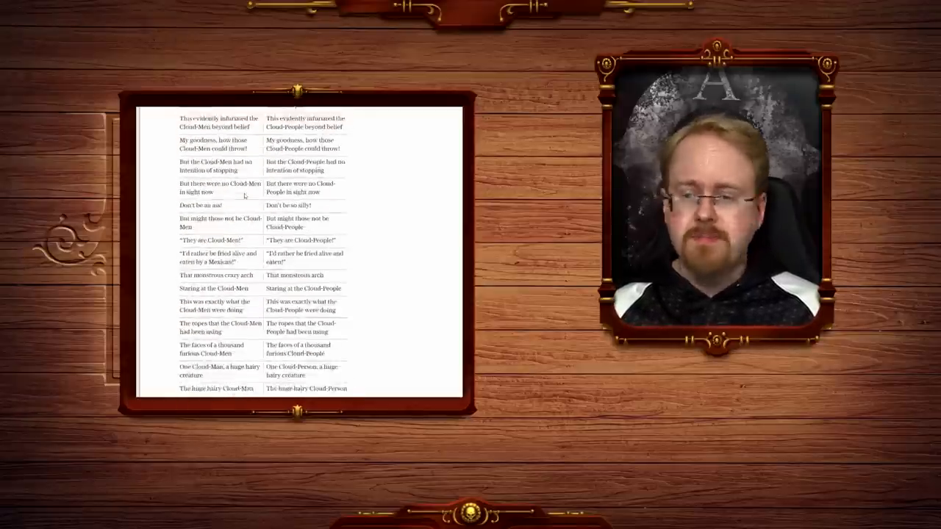
{"action": "scroll", "scroll_direction": "down", "scroll_amount": 3}
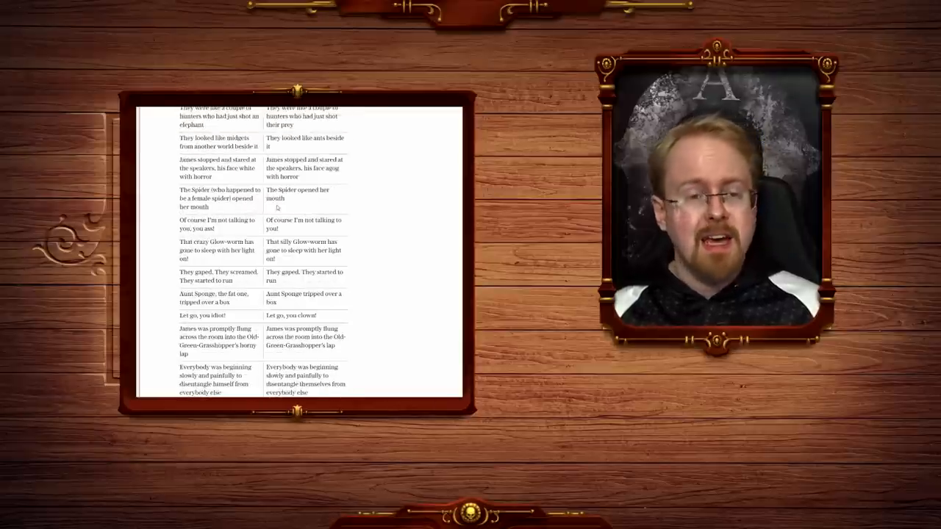
{"action": "scroll", "scroll_direction": "down", "scroll_amount": 3}
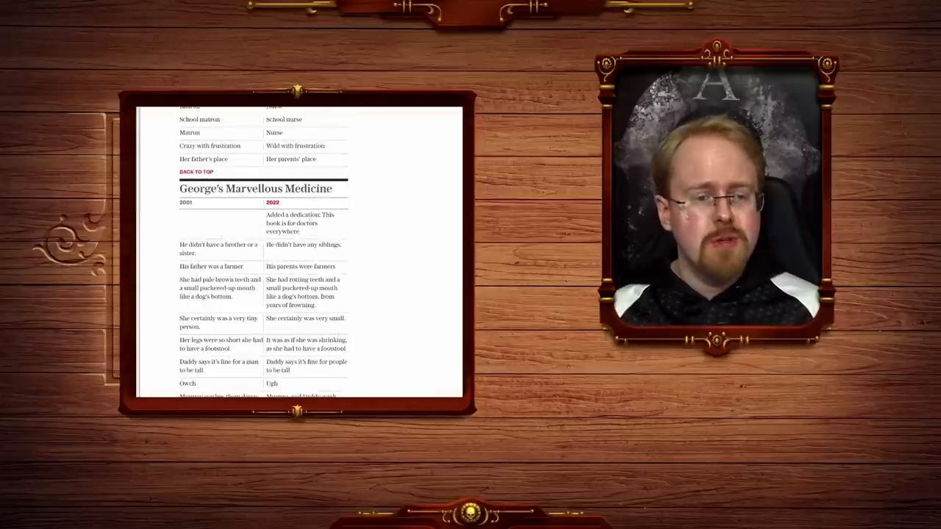
{"action": "left_click_drag", "start_coordinate": [180, 203], "coordinate": [242, 266]}
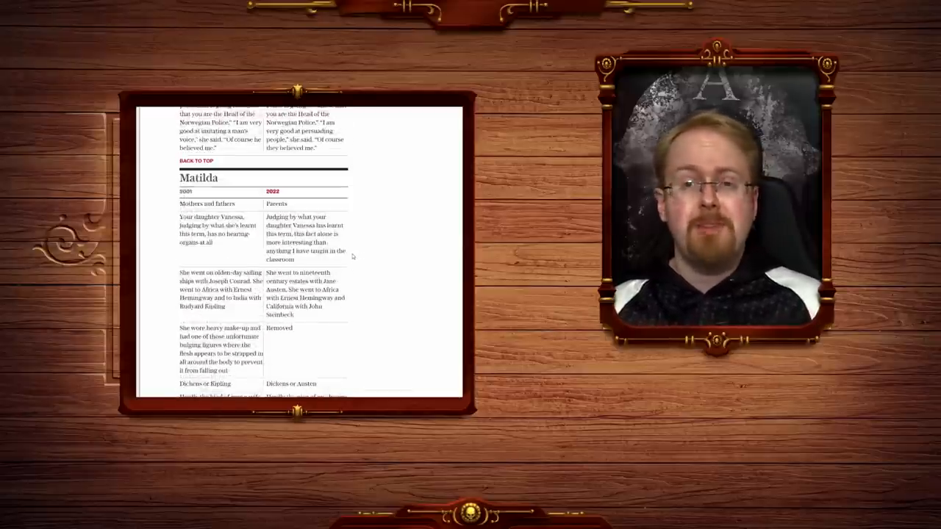
{"action": "scroll", "scroll_direction": "up", "scroll_amount": 3}
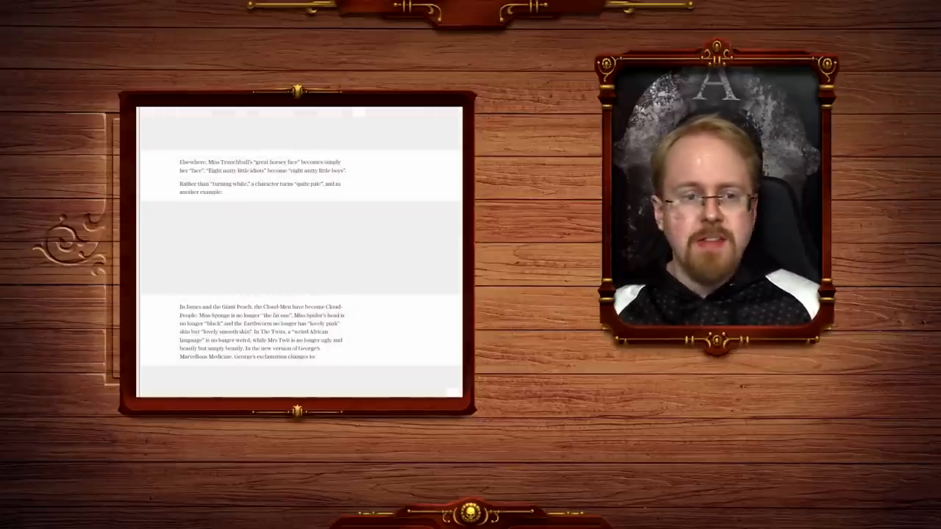
Scroll to the article's top, showing the headline about hundreds of words changed for 'relevancy'
{"action": "scroll", "scroll_direction": "up", "scroll_amount": 3}
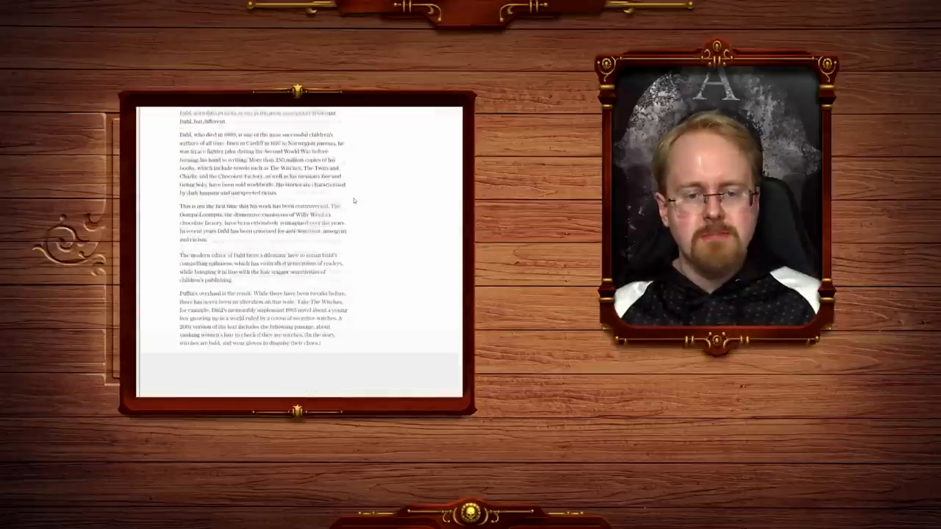
{"action": "scroll", "scroll_direction": "up", "scroll_amount": 3}
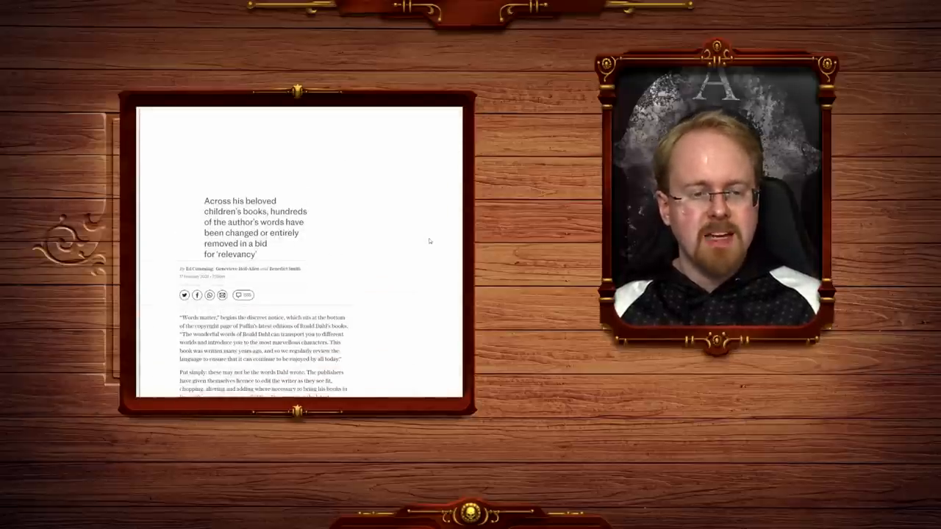